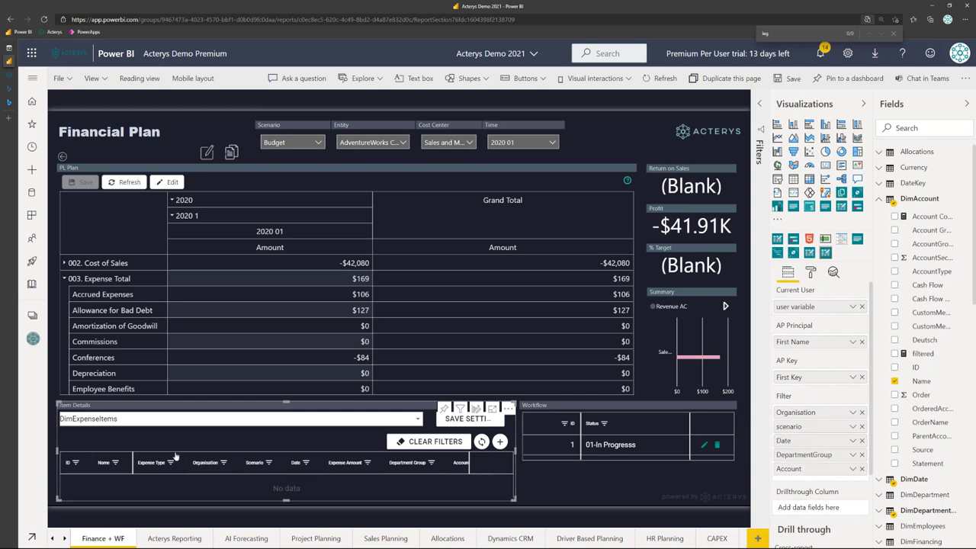
pyautogui.moveTo(452, 503)
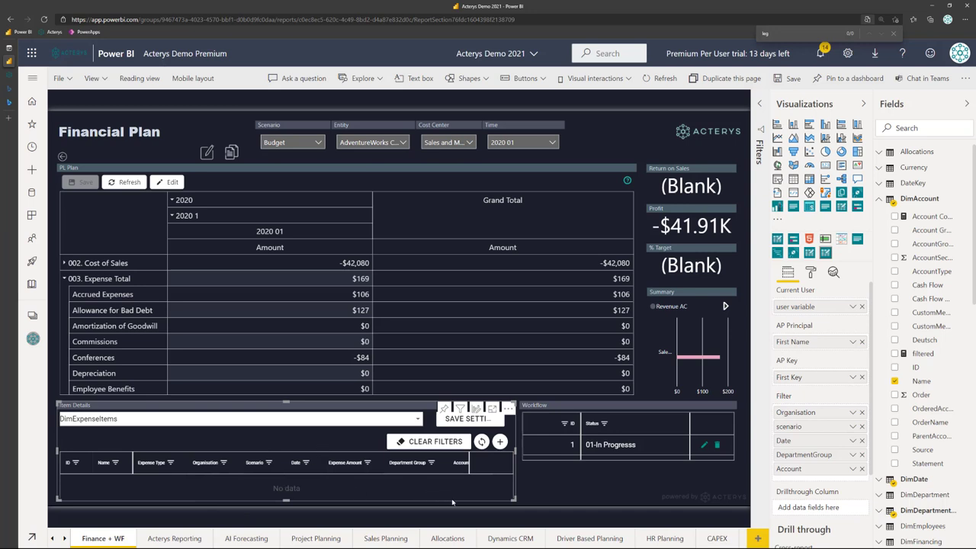
pyautogui.moveTo(790, 421)
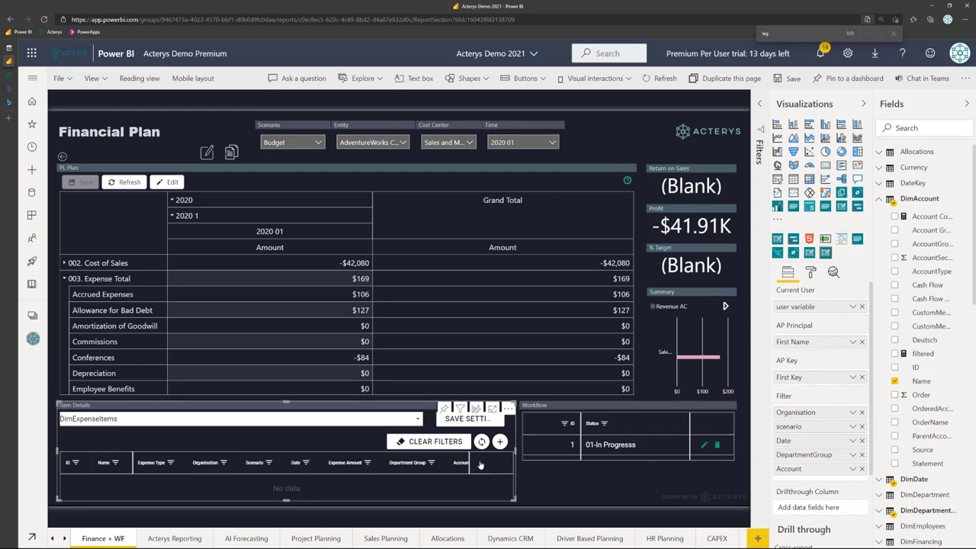
pyautogui.moveTo(467, 472)
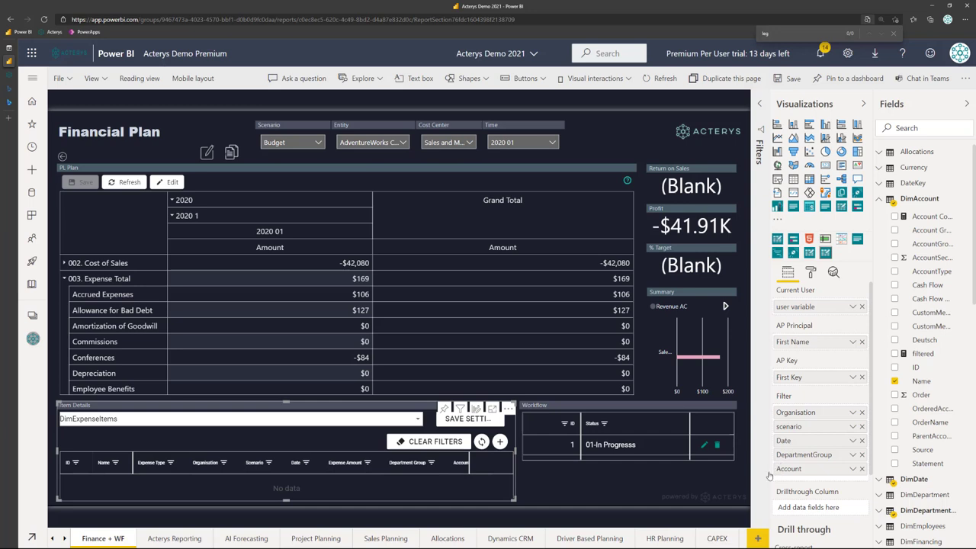
pyautogui.moveTo(503, 456)
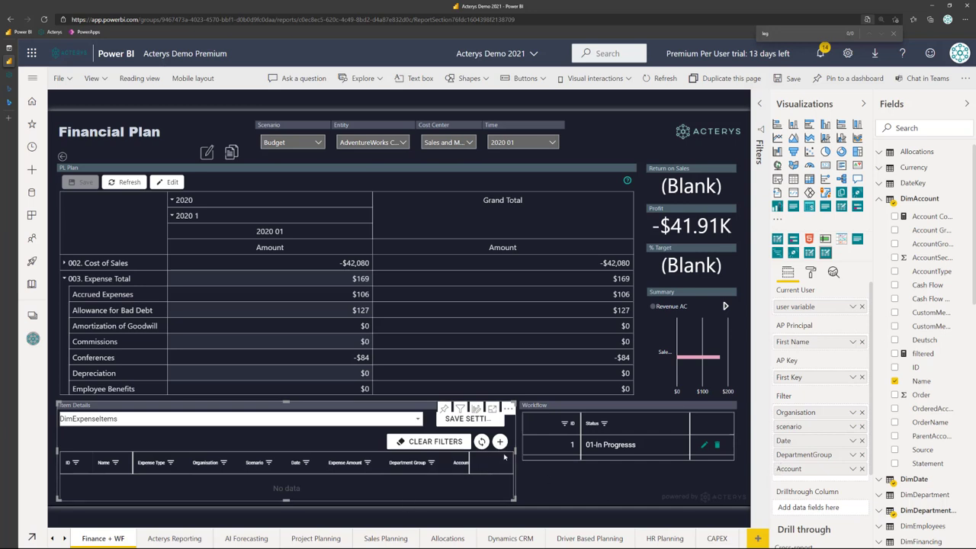
# Step: Add a new expense row to the write-back table, pre-filled from the report filters
pyautogui.click(500, 442)
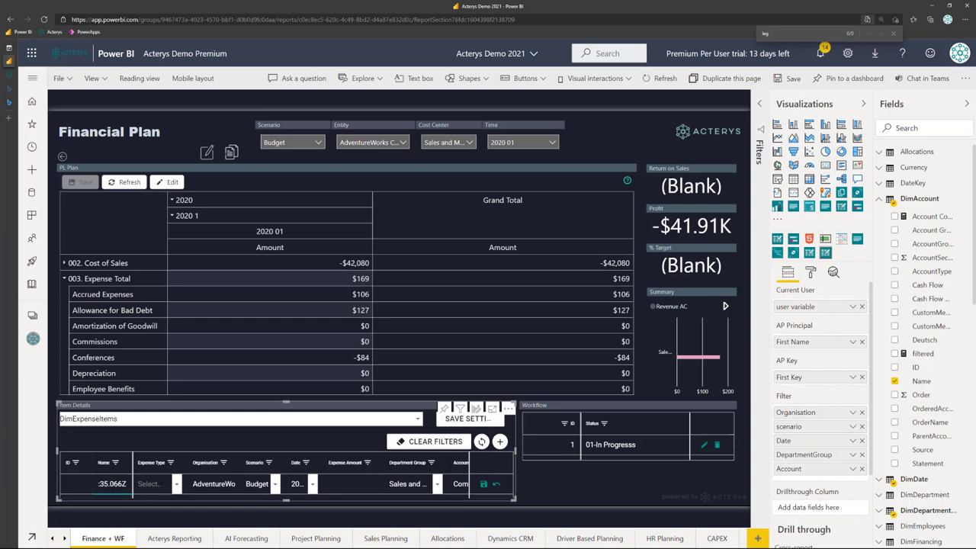
pyautogui.moveTo(382, 339)
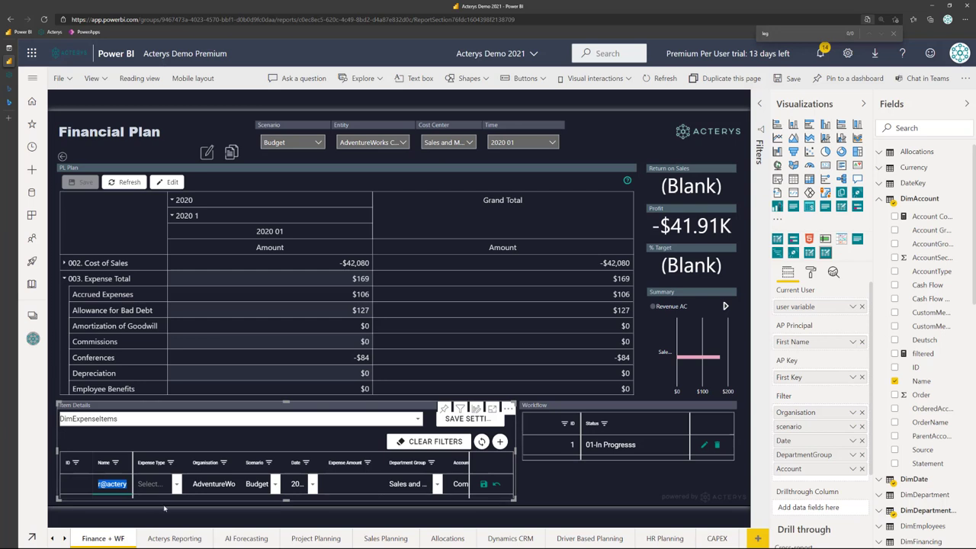
pyautogui.moveTo(128, 526)
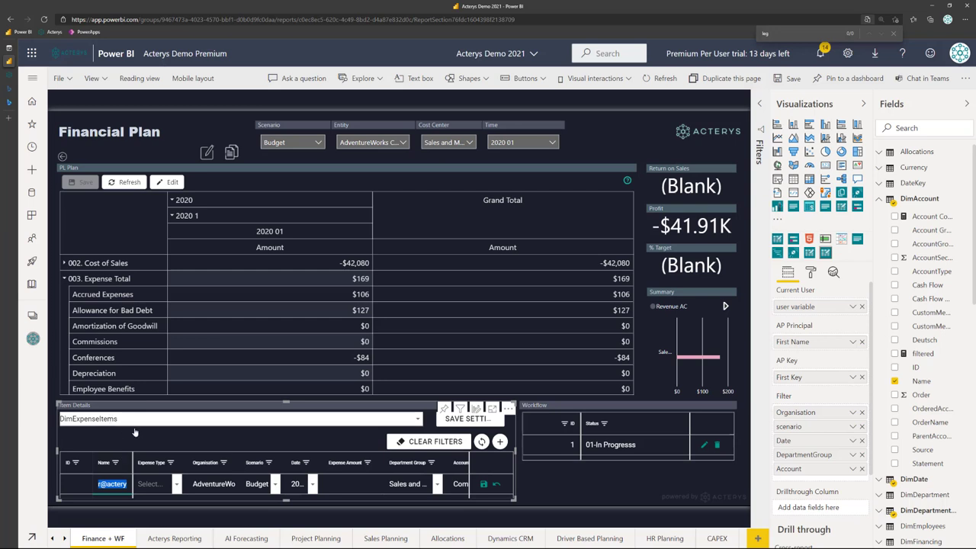
pyautogui.moveTo(818, 277)
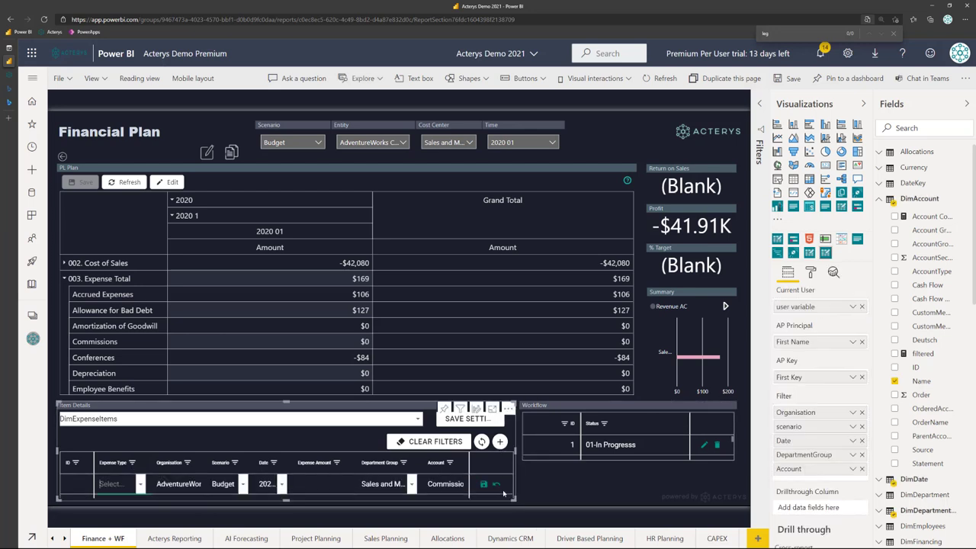
pyautogui.moveTo(354, 476)
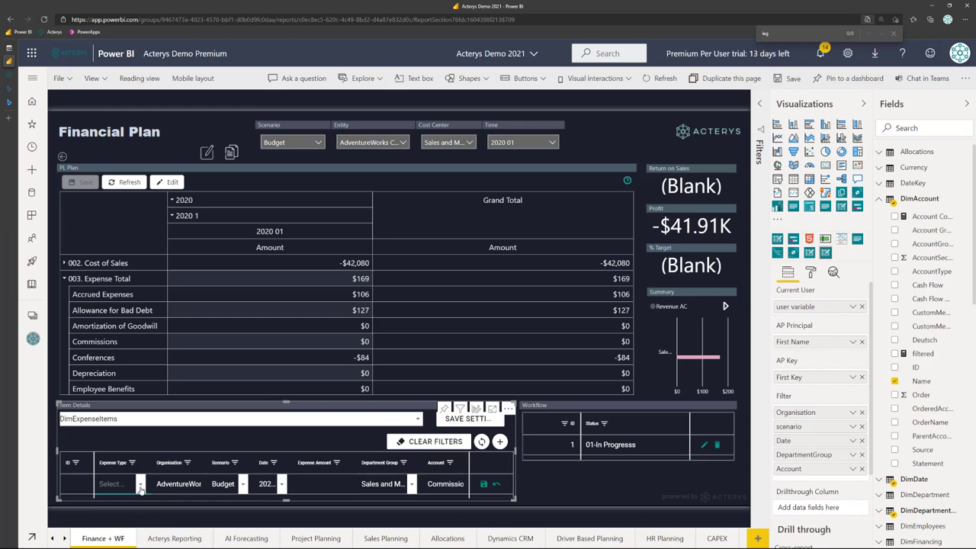
pyautogui.moveTo(129, 436)
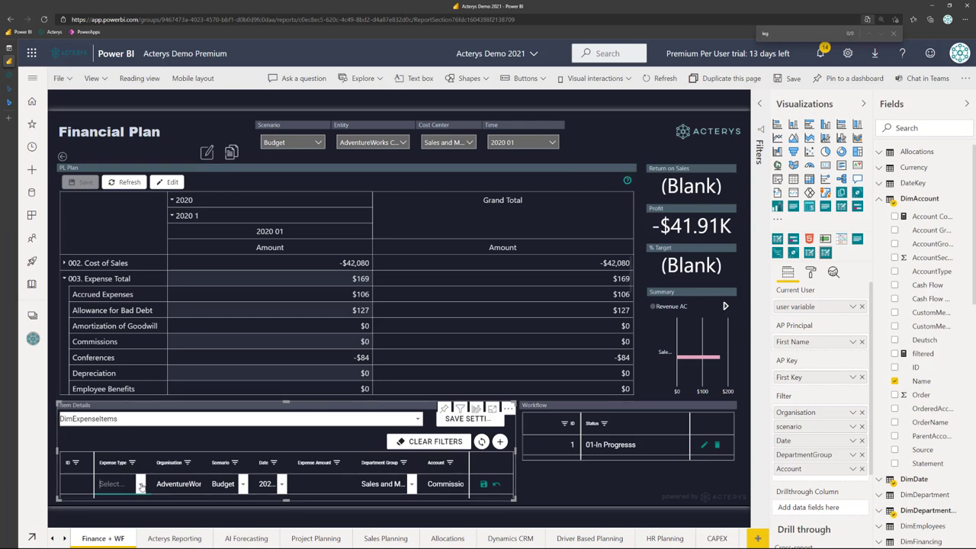
# Step: Enter Food as the expense type and 1000 as the expense amount in the new row
pyautogui.write('Food')
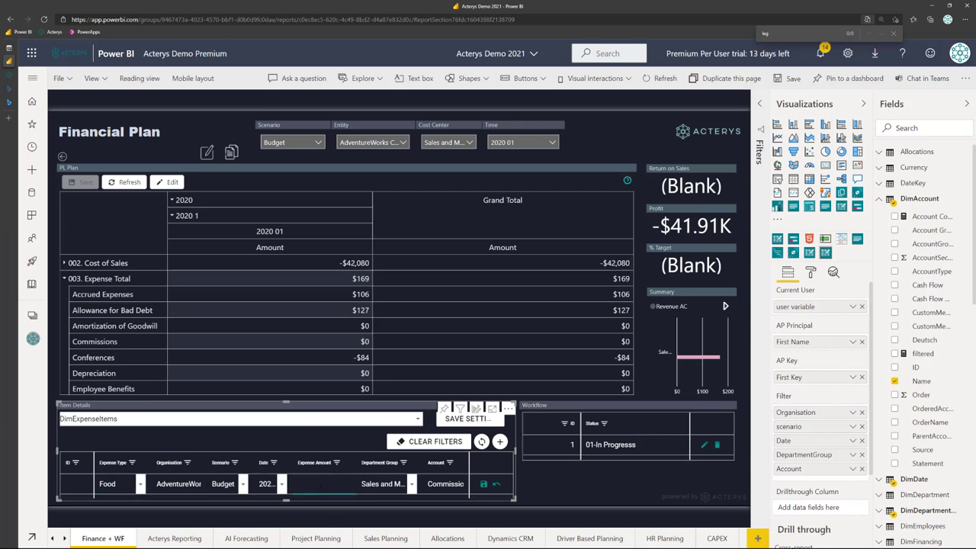
pyautogui.write('1000')
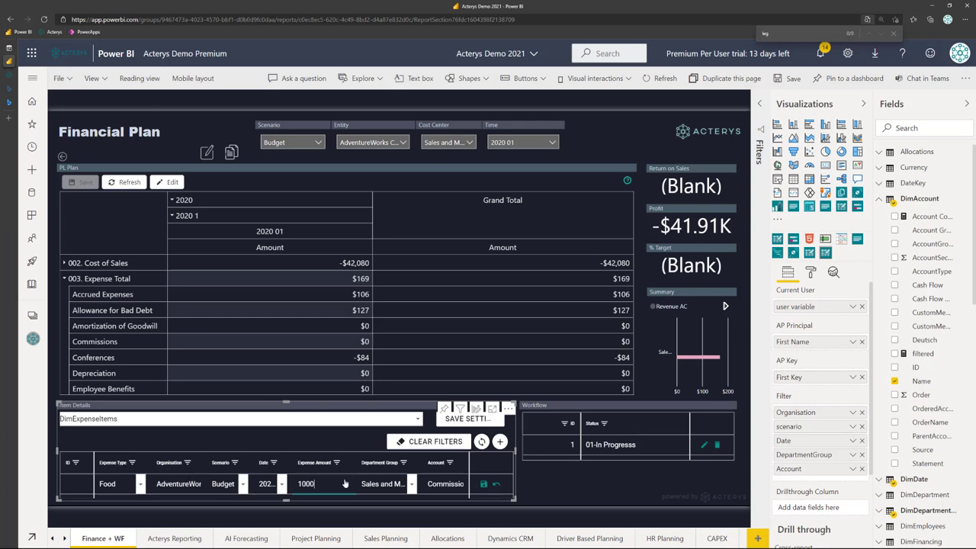
pyautogui.moveTo(344, 326)
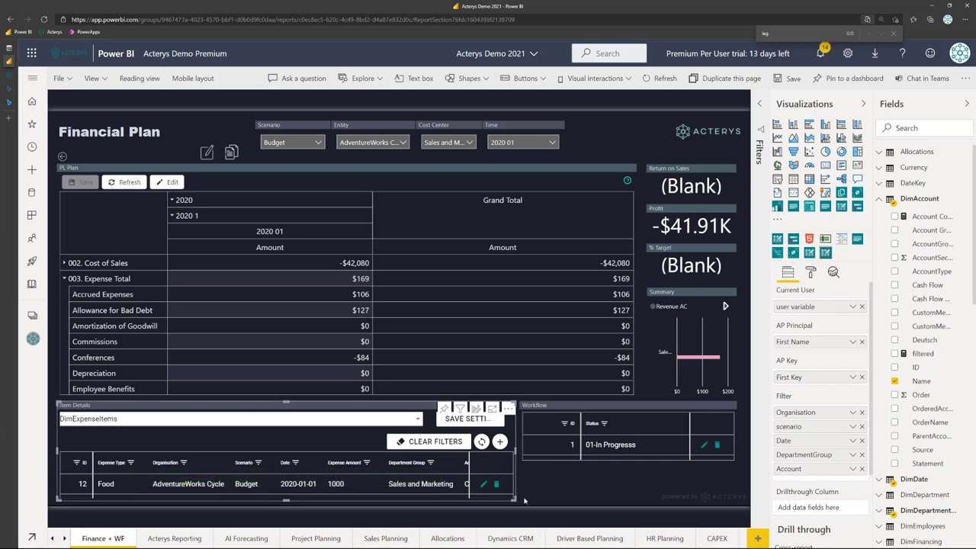
pyautogui.moveTo(412, 515)
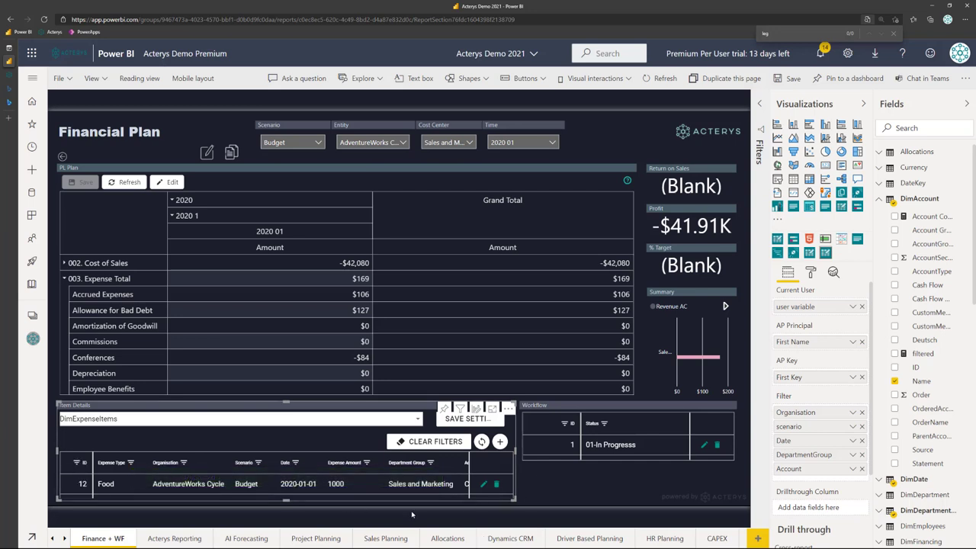